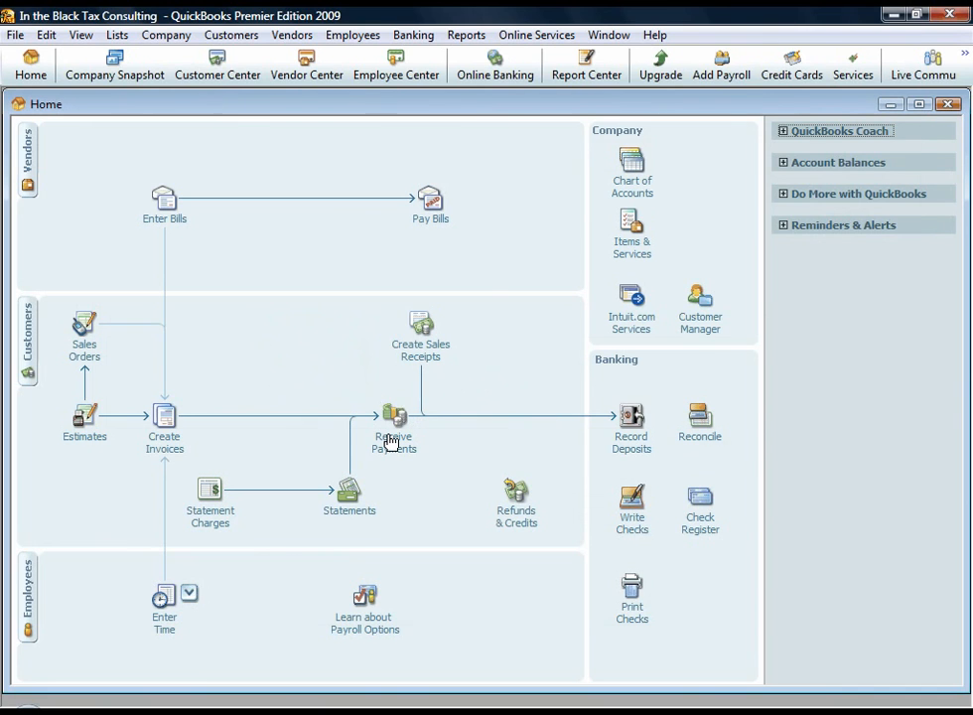
- Start receiving a customer payment from the Home page's Receive Payments entry
left_click(391, 416)
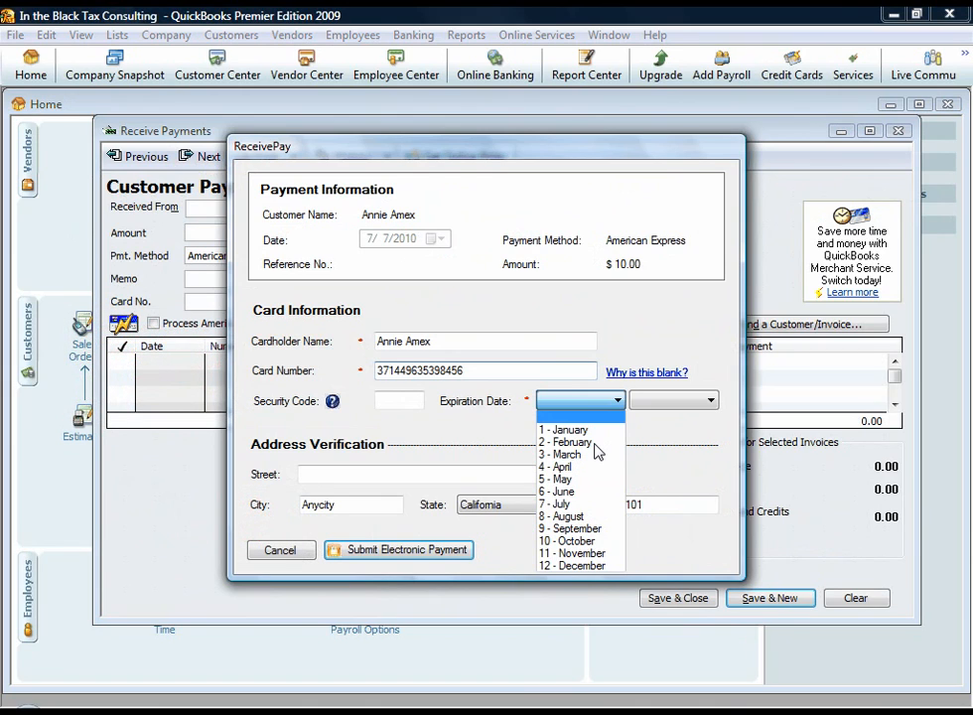
- Set the American Express card's expiration month in the ReceivePay dialog
left_click(397, 550)
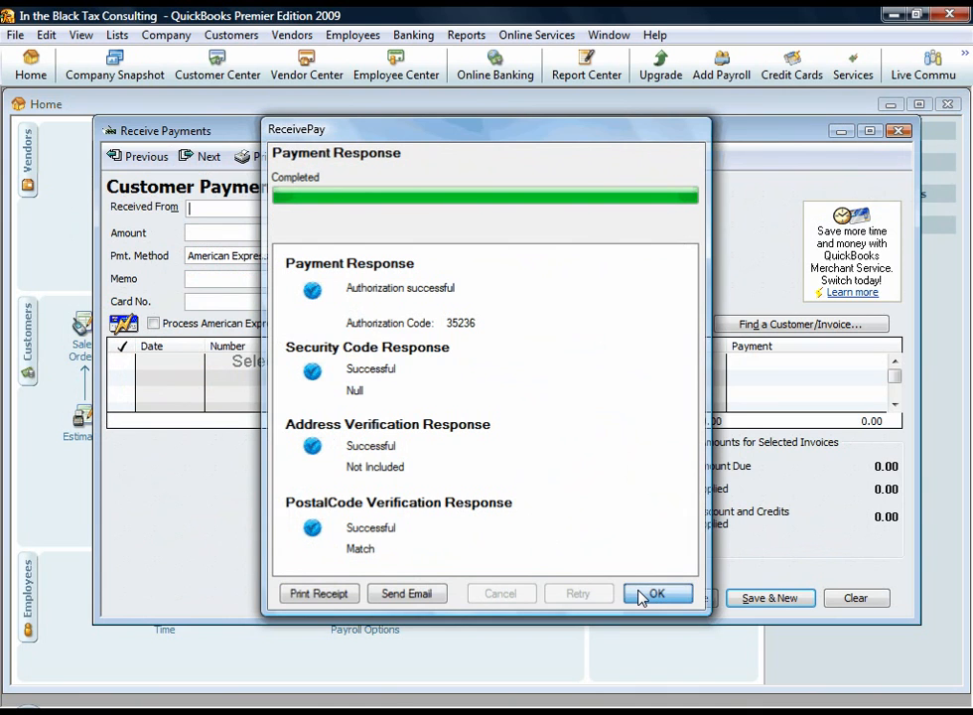
- Acknowledge the successful $10.00 authorization with code 35236 and passing verification checks
left_click(659, 591)
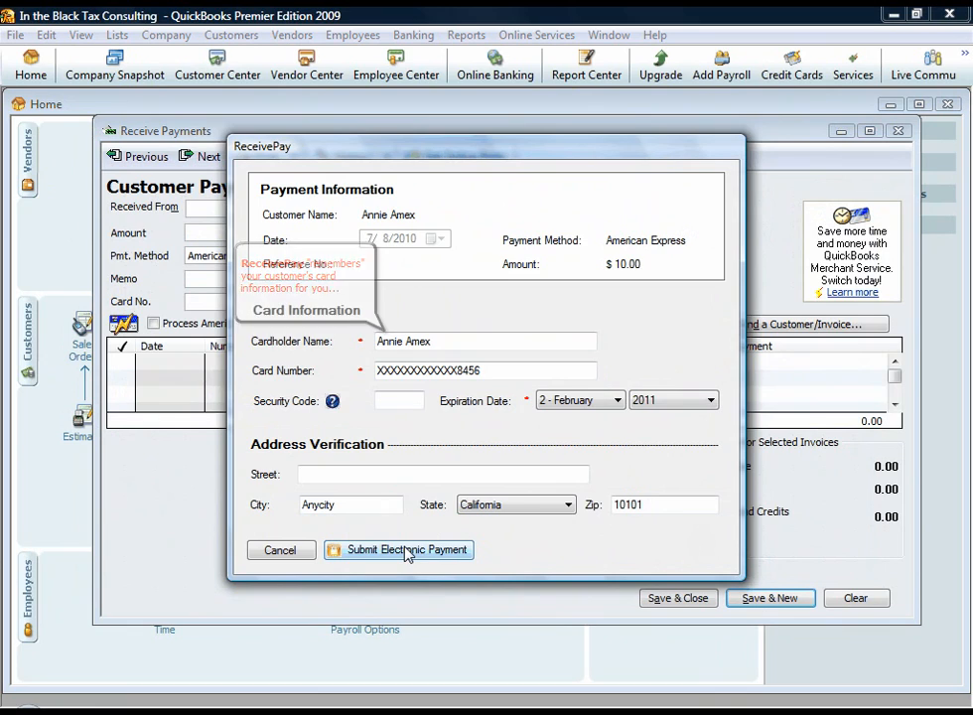
mouse_move(405, 552)
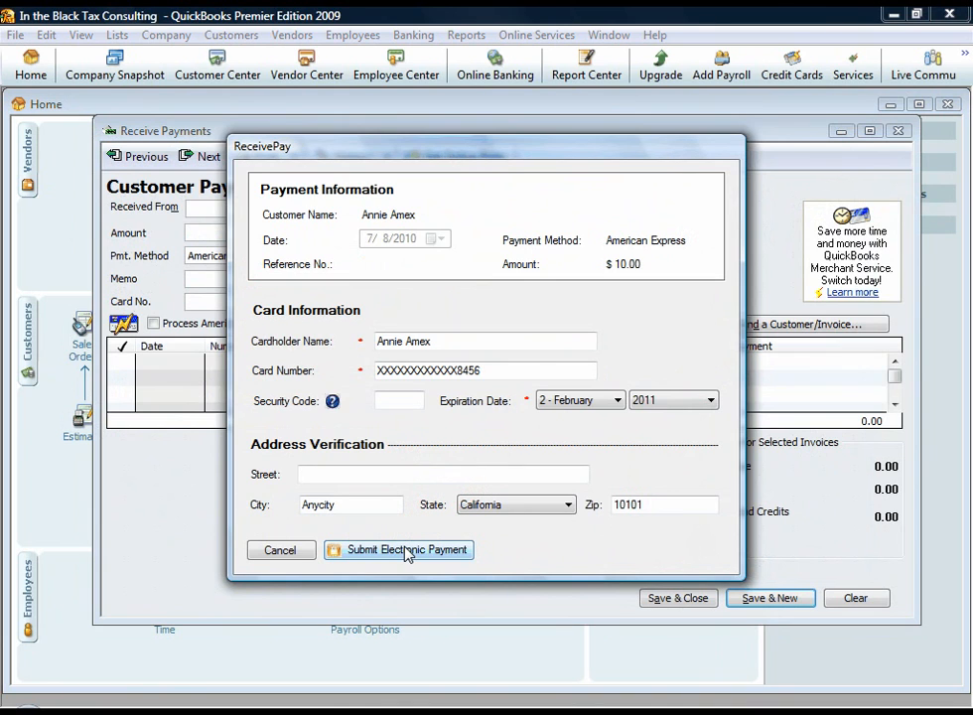
- Submit the $10.00 American Express payment again, returning authorization code 12668
left_click(397, 550)
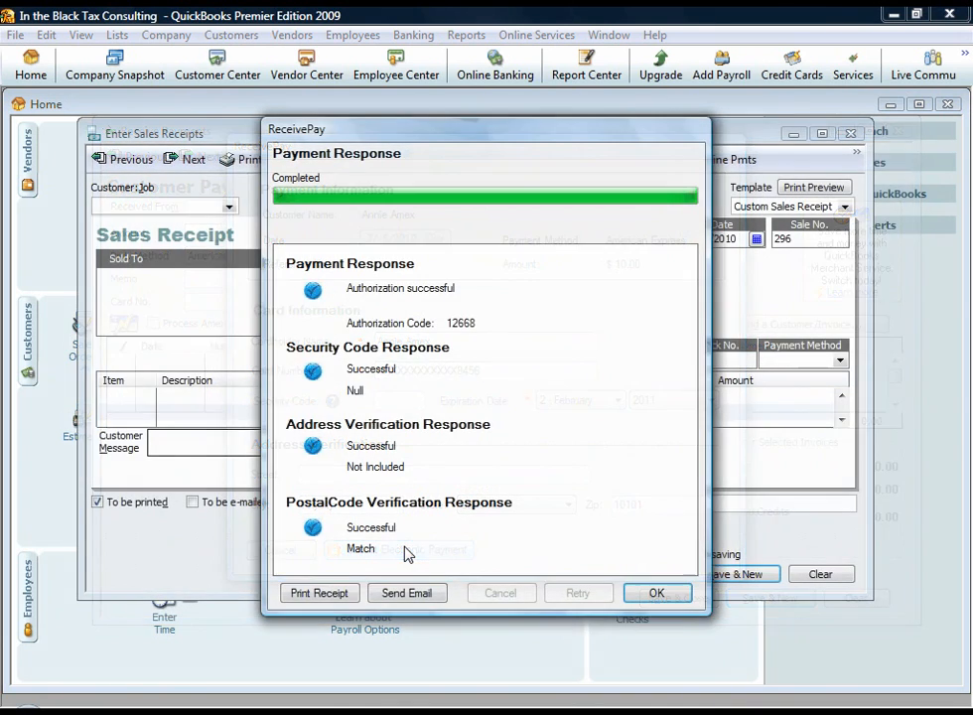